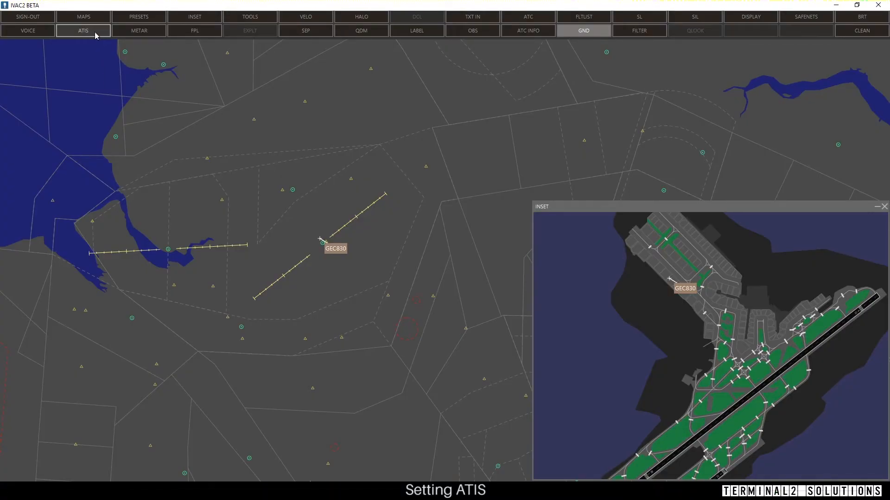
# Open the ATIS form and enter EGCC as the airport.
pyautogui.click(83, 30)
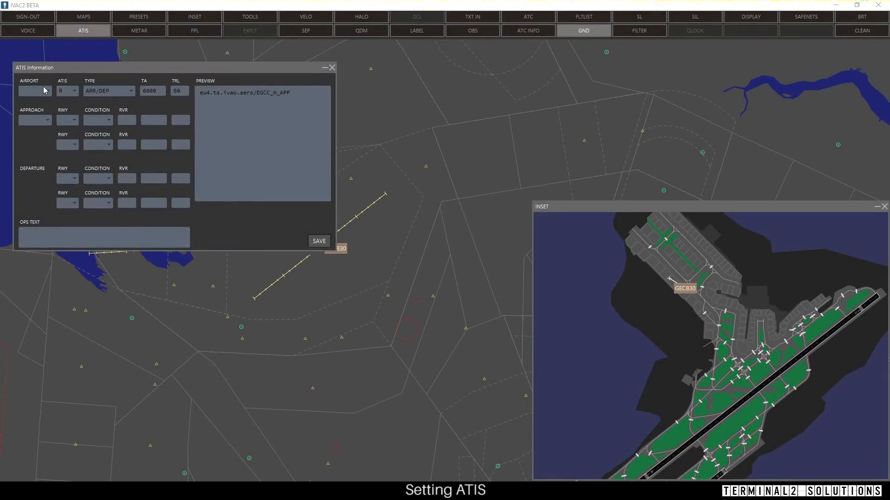
pyautogui.write('EGCC')
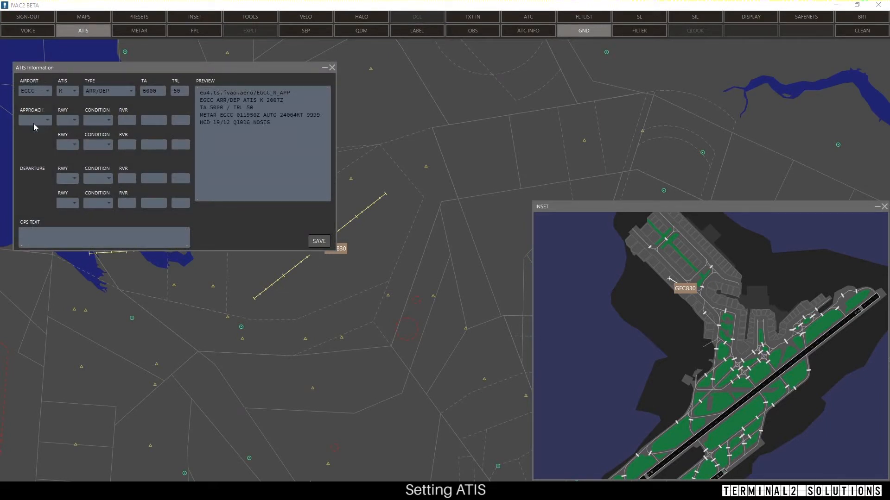
# Keep type ARR/DEP, choose ILS approach, arrival runway 23R and departure runway 23L.
pyautogui.click(108, 91)
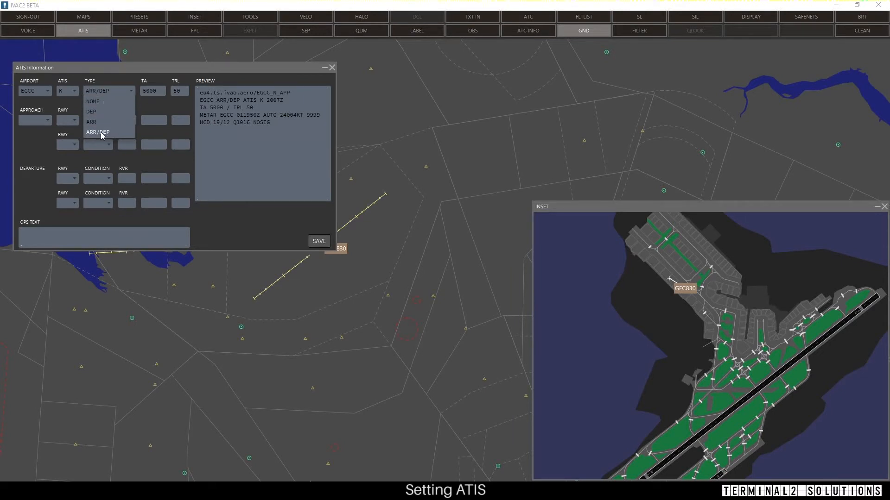
pyautogui.click(97, 131)
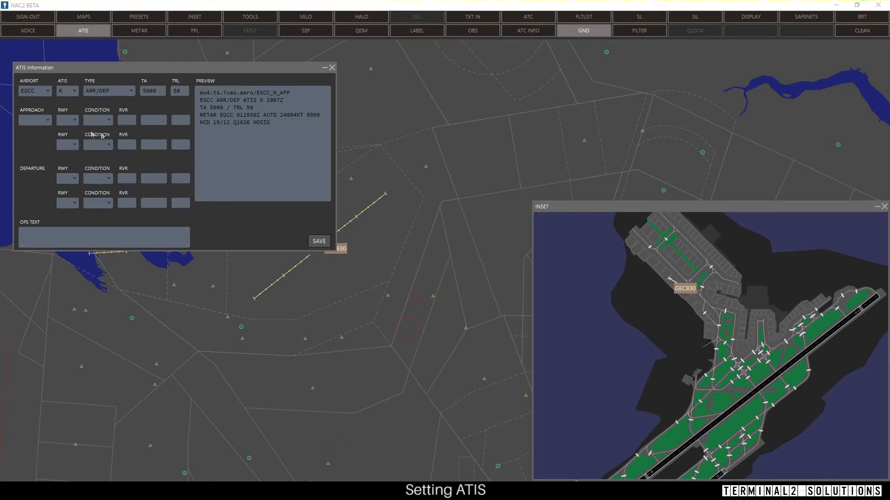
pyautogui.click(34, 120)
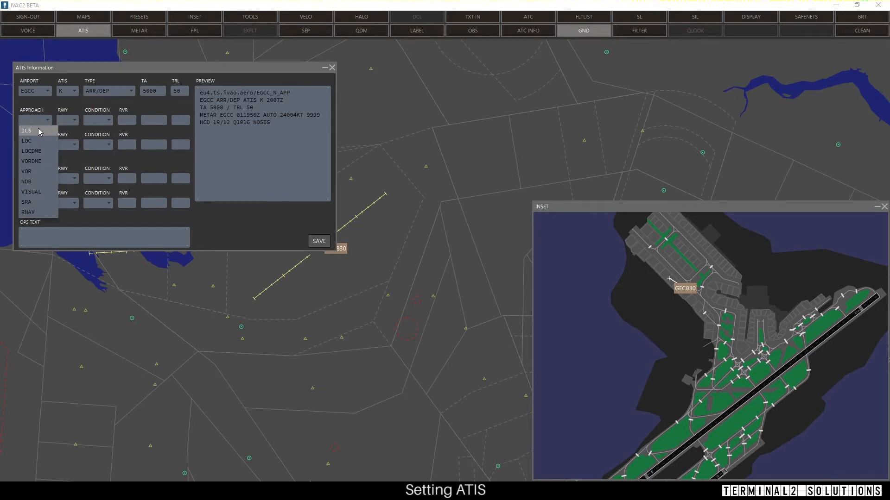
pyautogui.click(26, 131)
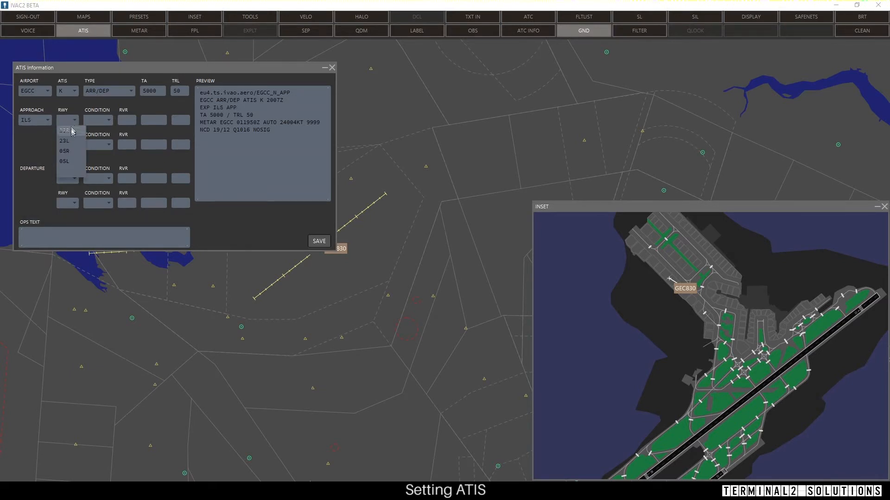
pyautogui.click(64, 130)
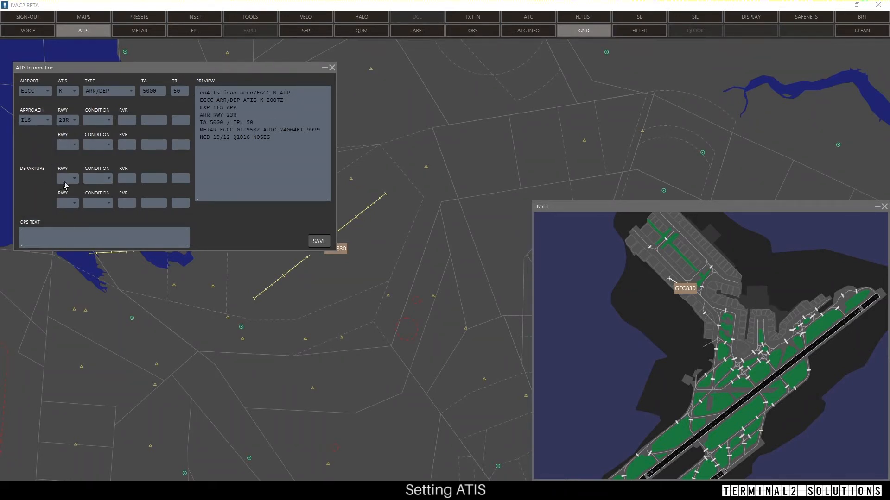
pyautogui.click(66, 178)
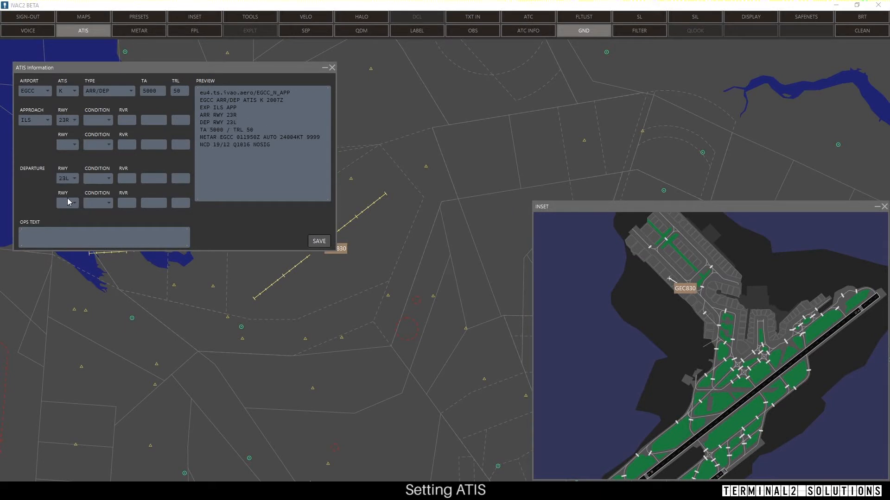
pyautogui.moveTo(187, 105)
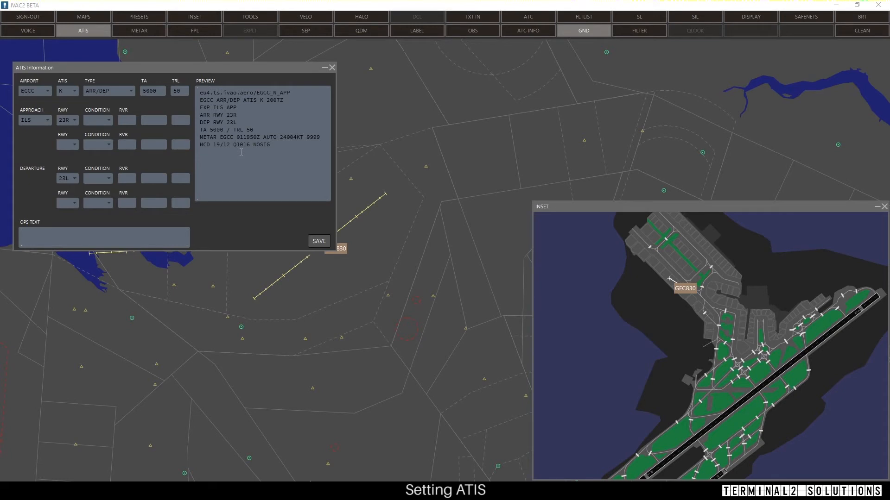
pyautogui.click(97, 119)
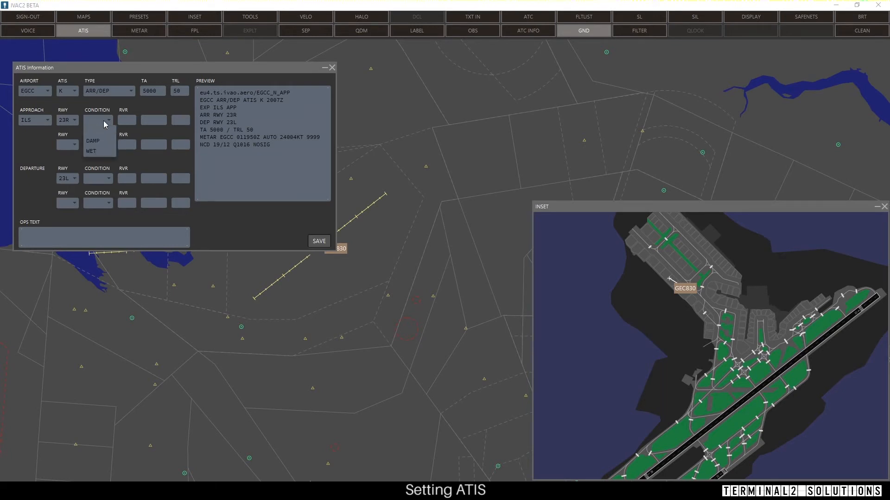
pyautogui.moveTo(131, 119)
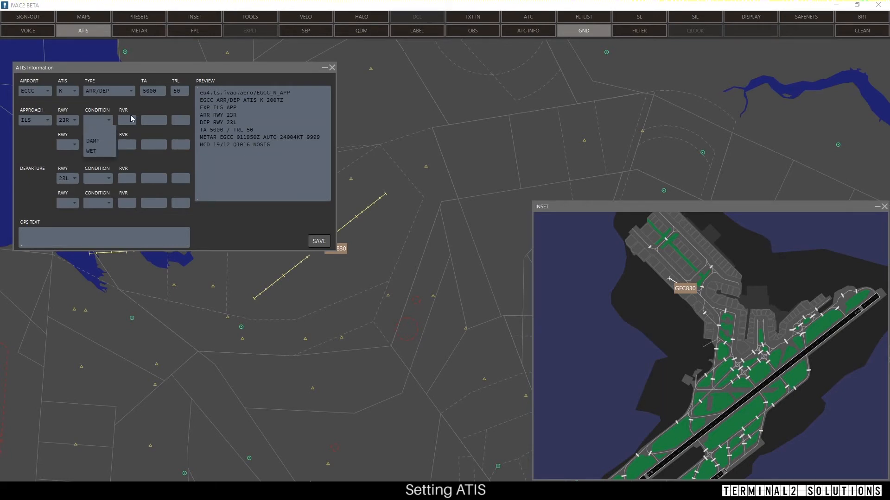
pyautogui.click(126, 120)
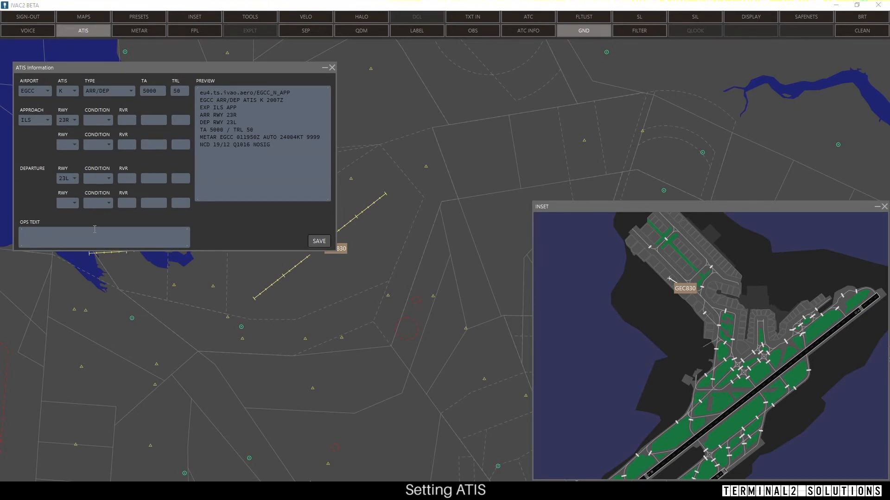
# Type 'Novice controller' as the ATIS operational text.
pyautogui.write('Nov')
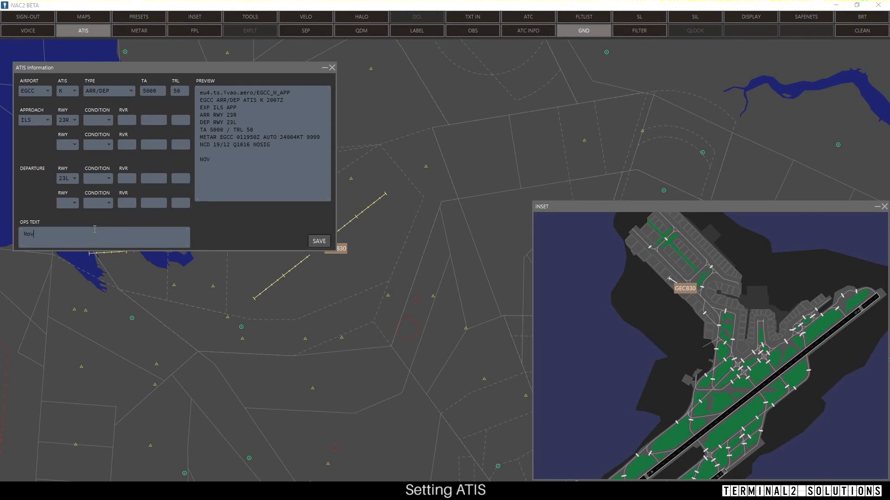
pyautogui.write('ice')
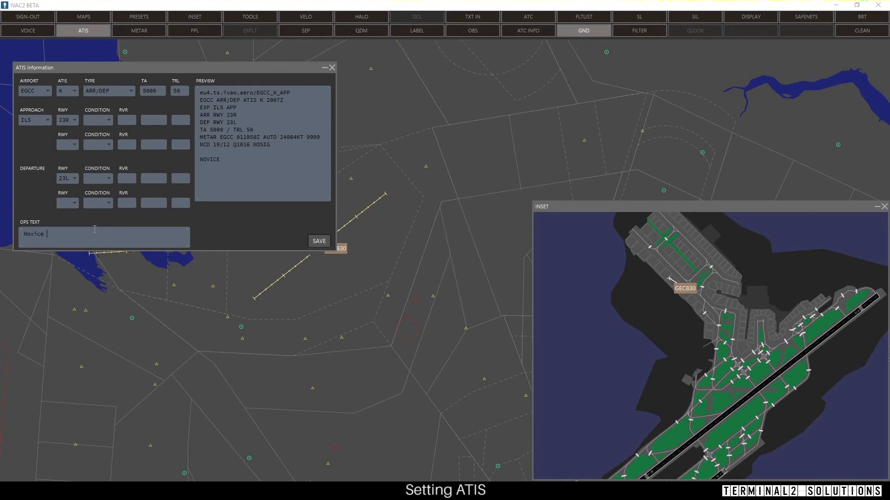
pyautogui.write('controller')
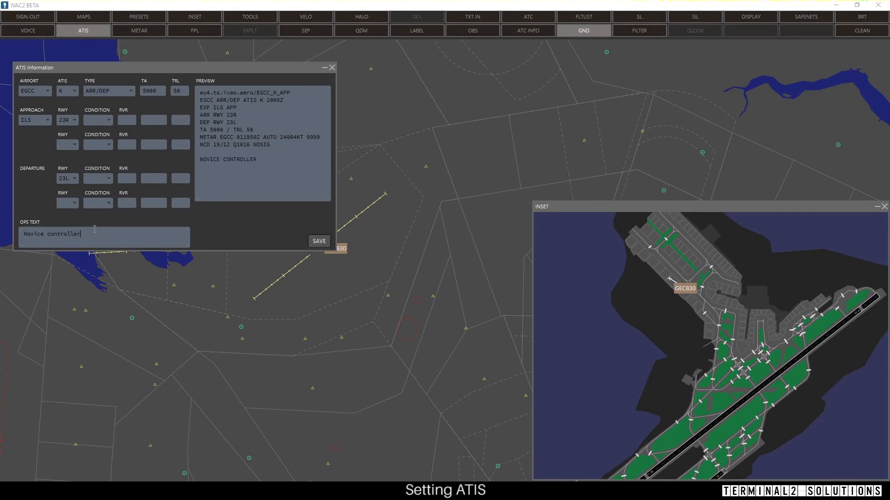
pyautogui.moveTo(298, 235)
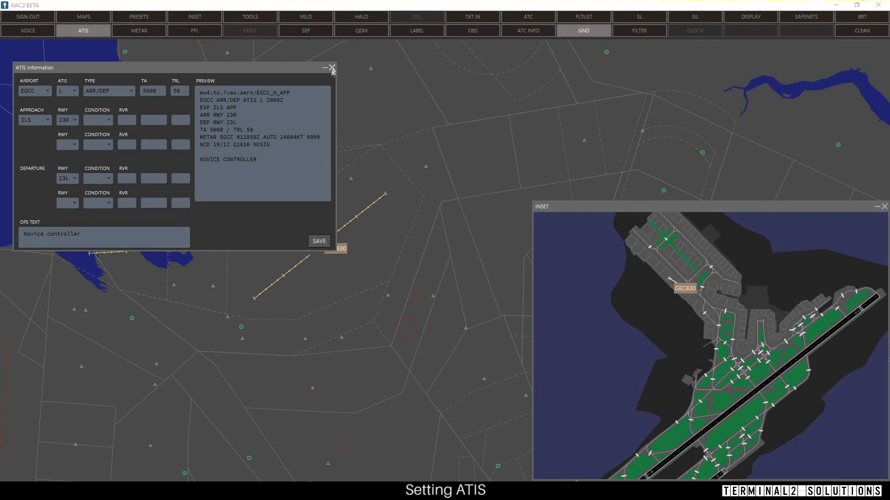
# Close the ATIS Information window.
pyautogui.click(332, 68)
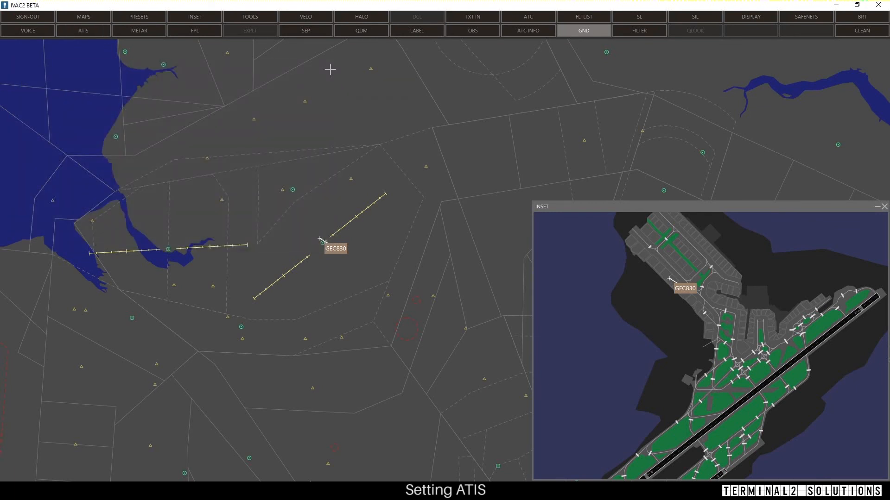